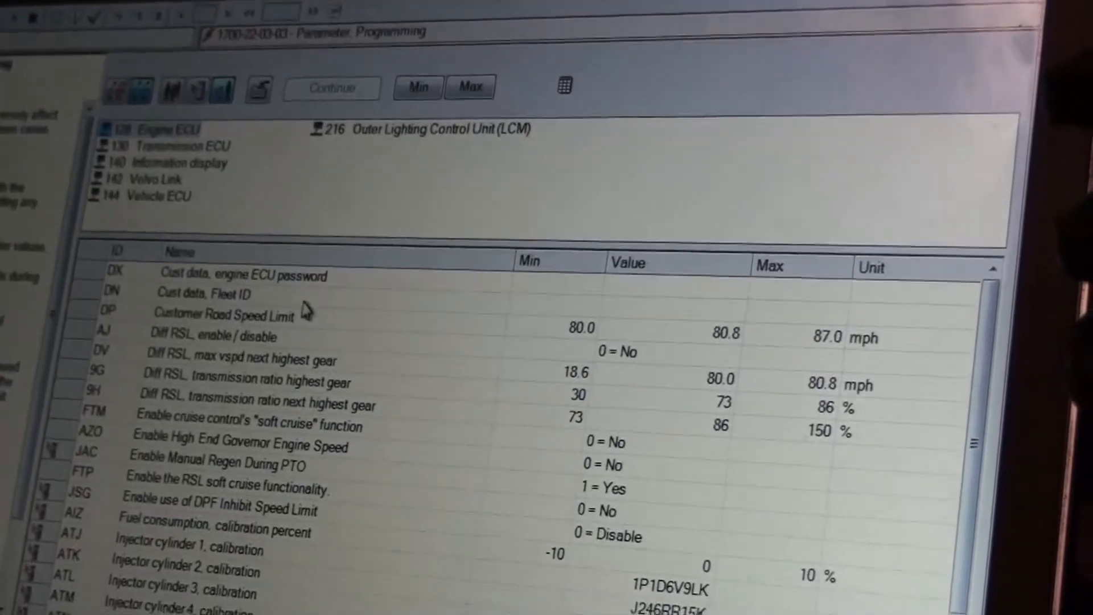
- Set Customer Road Speed Limit to 87.0 mph and scroll to the engine speed parameters
scroll(down, 3)
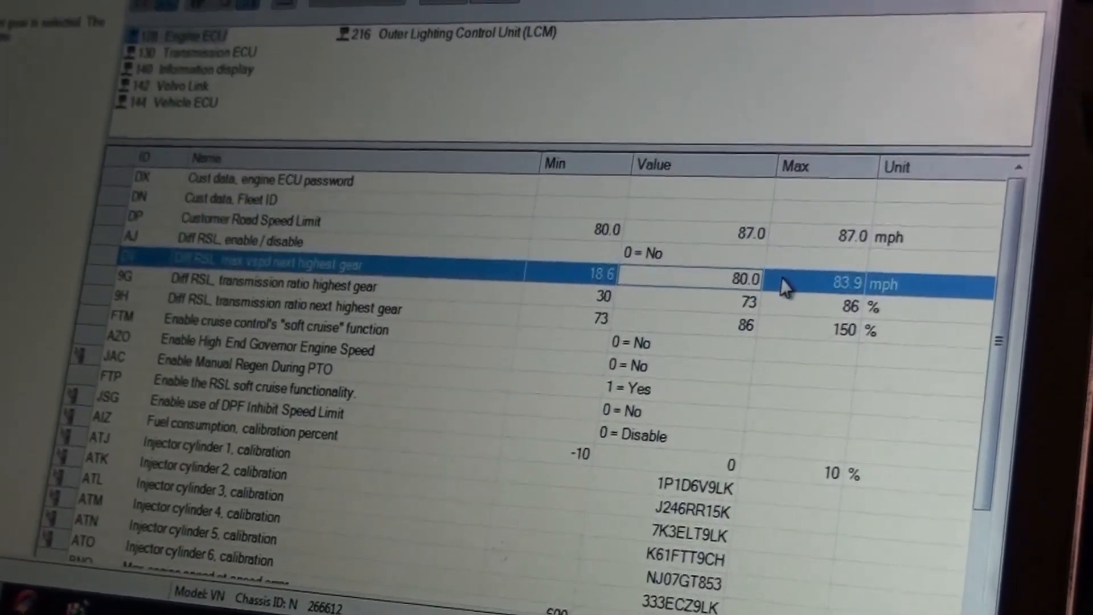
mouse_move(777, 312)
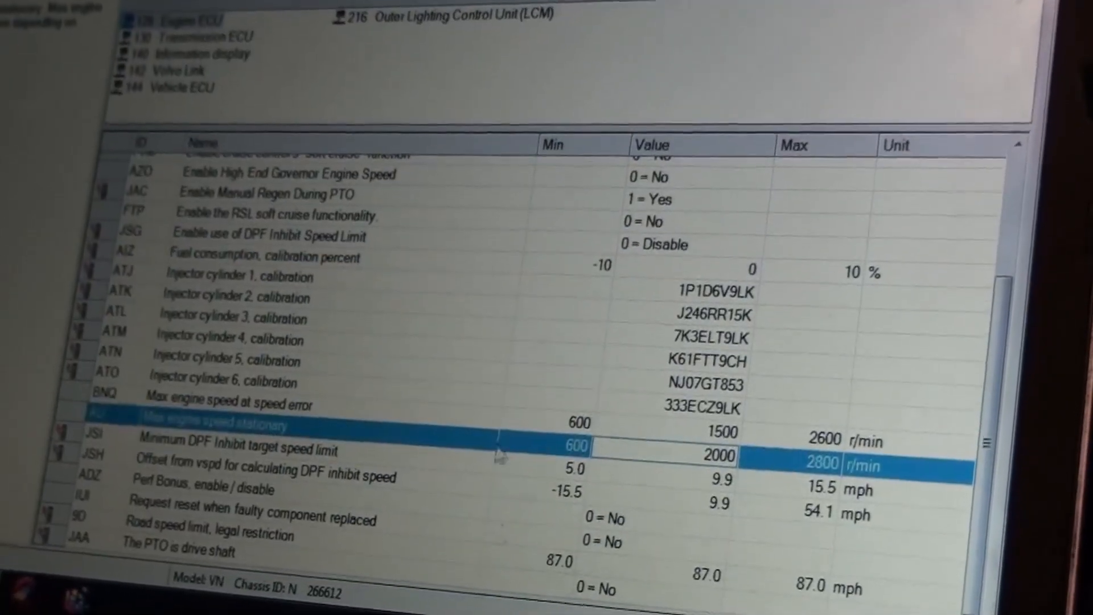
scroll(down, 3)
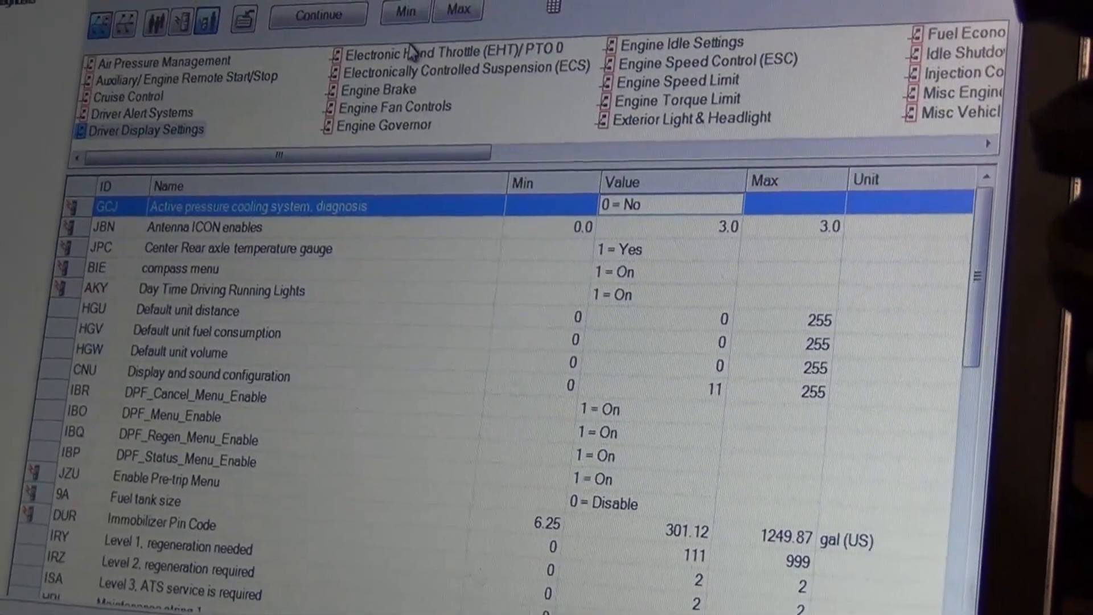
- Browse ECS, Engine Fan Controls, Engine Idle Settings, Engine Speed Limit and Exterior Light & Headlight categories
click(460, 69)
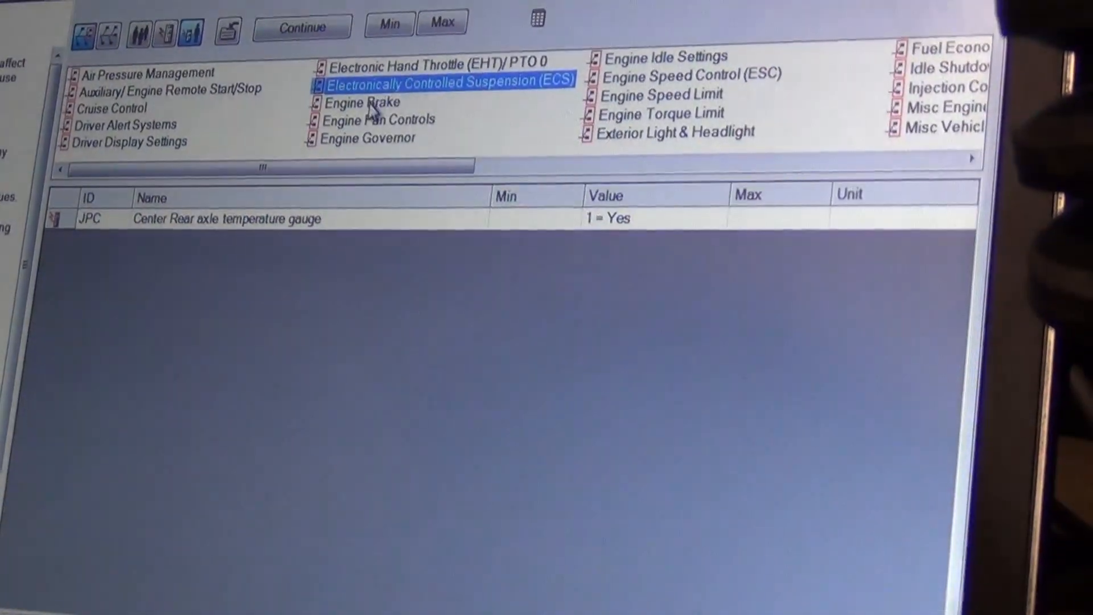
click(378, 119)
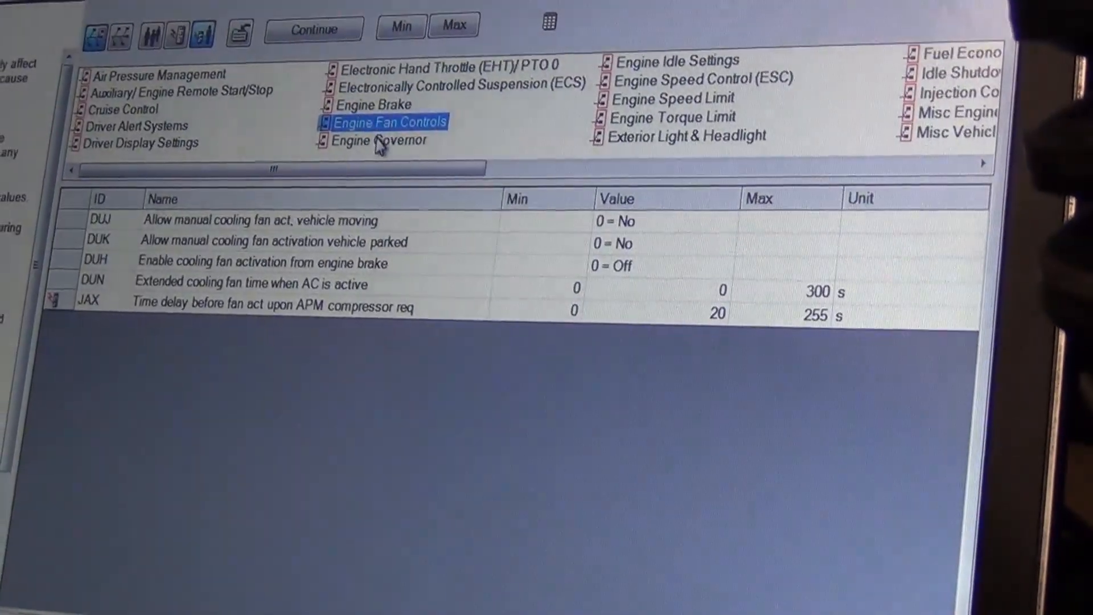
click(679, 59)
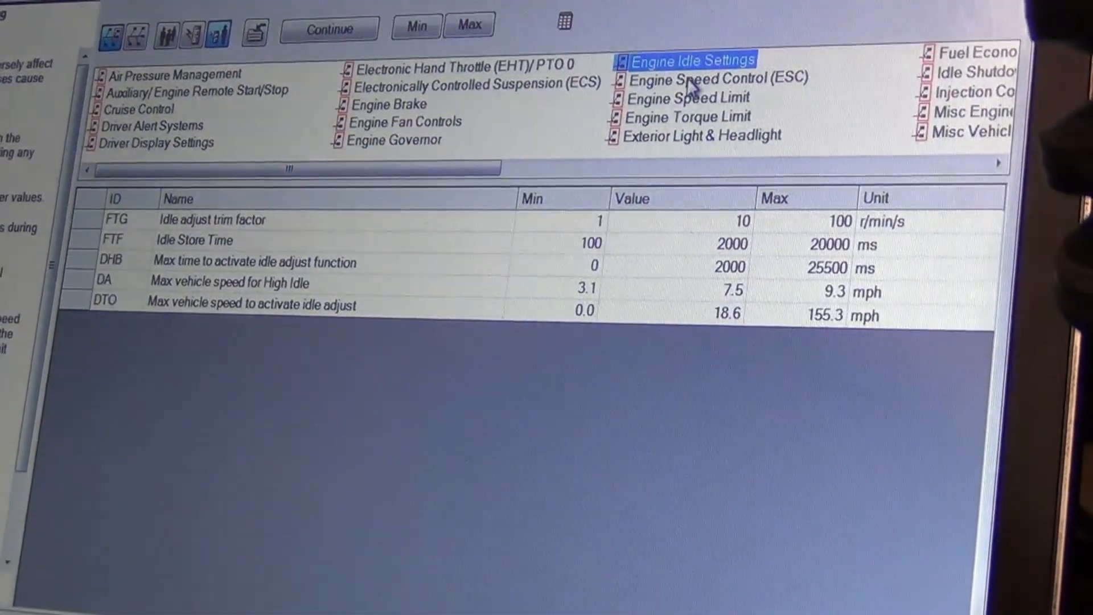
click(684, 95)
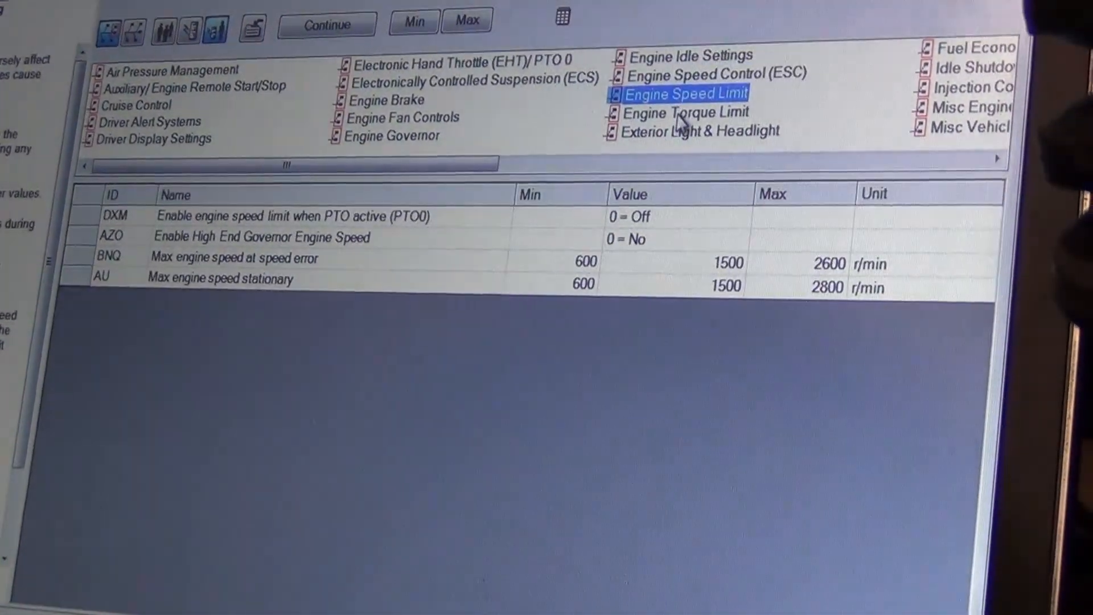
click(325, 22)
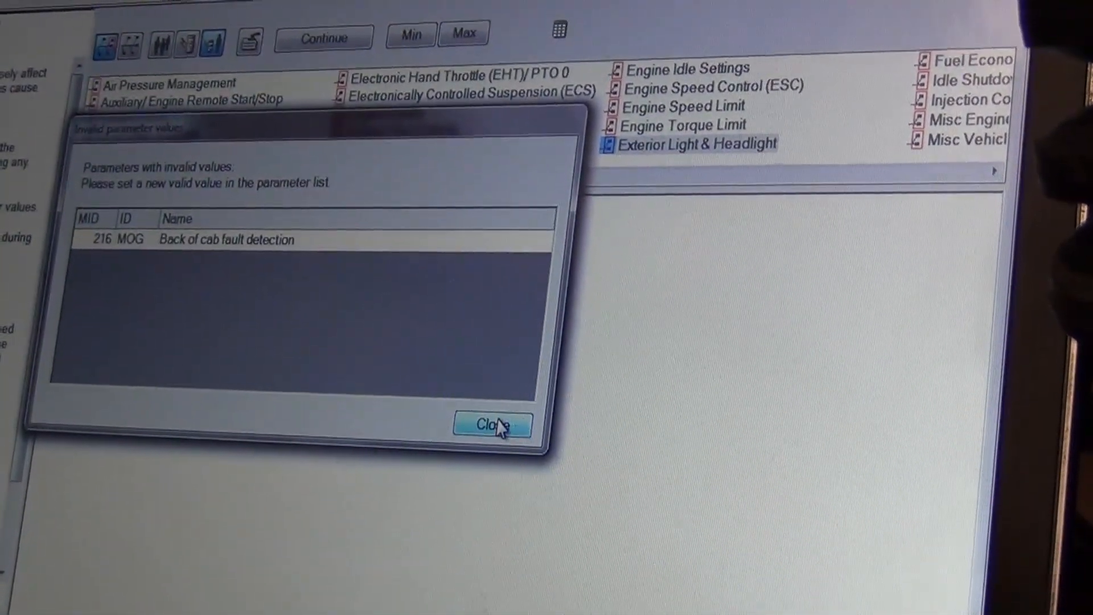
- Dismiss the invalid parameter values warning for Back of cab fault detection
click(492, 425)
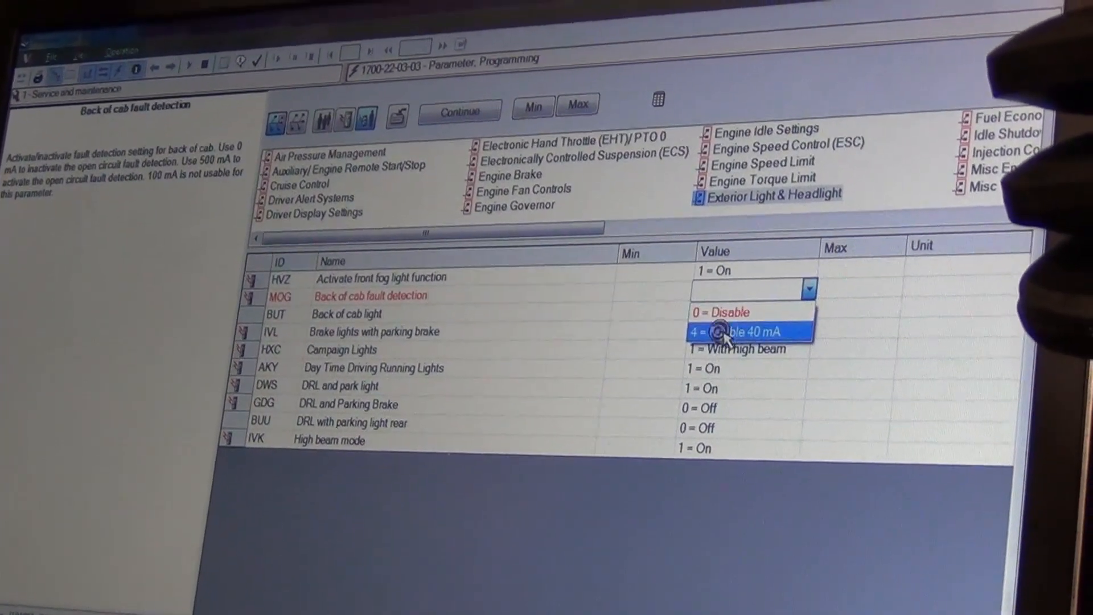
- Set MOG Back of cab fault detection to 4 = Enable 40 mA and commit it
click(751, 330)
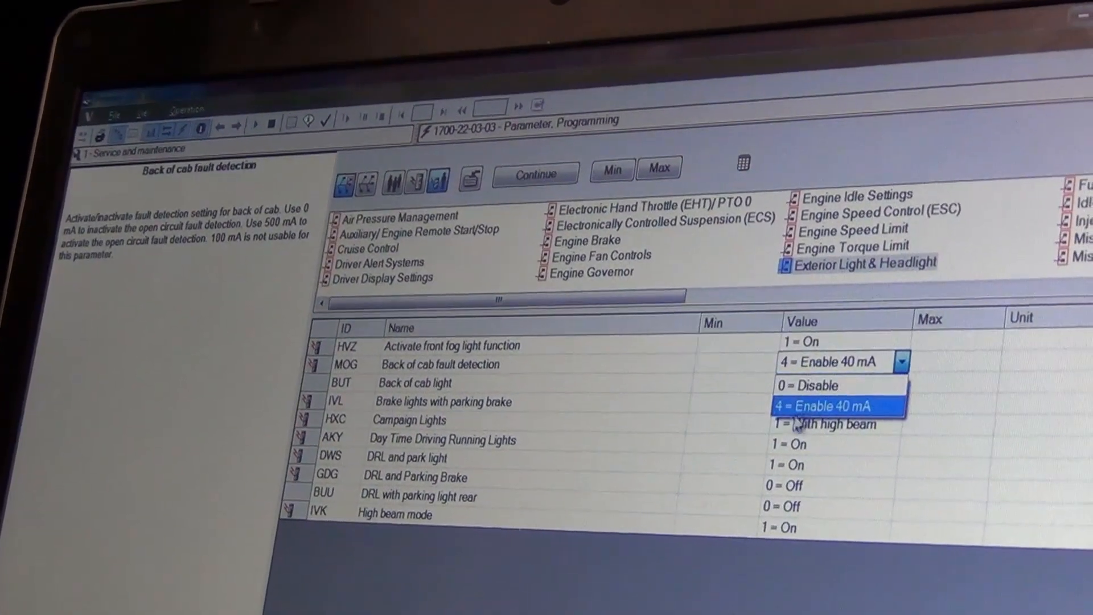
click(833, 406)
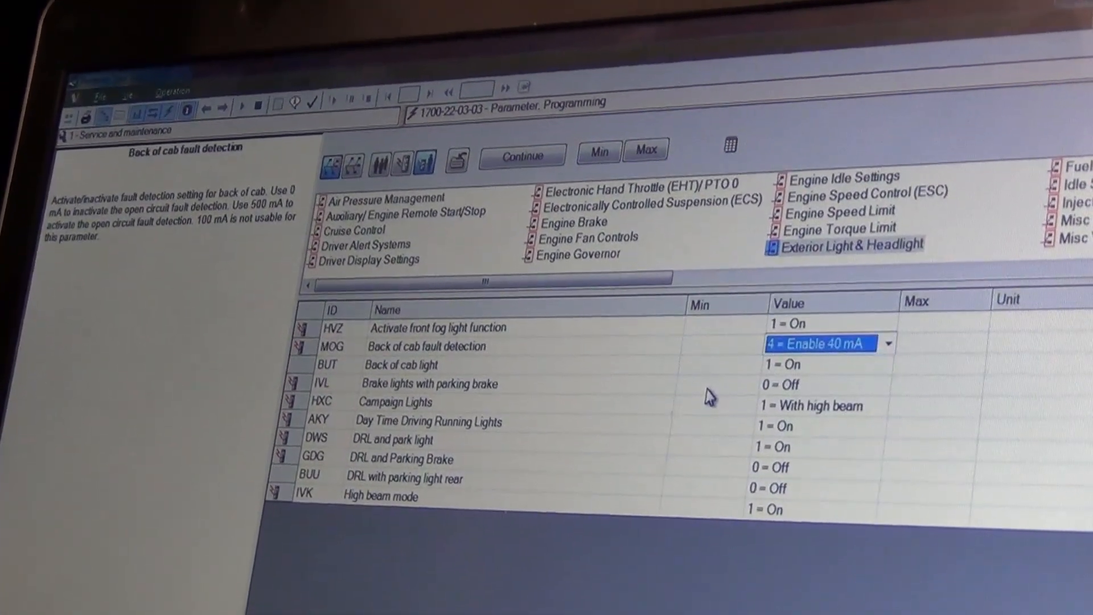
click(424, 345)
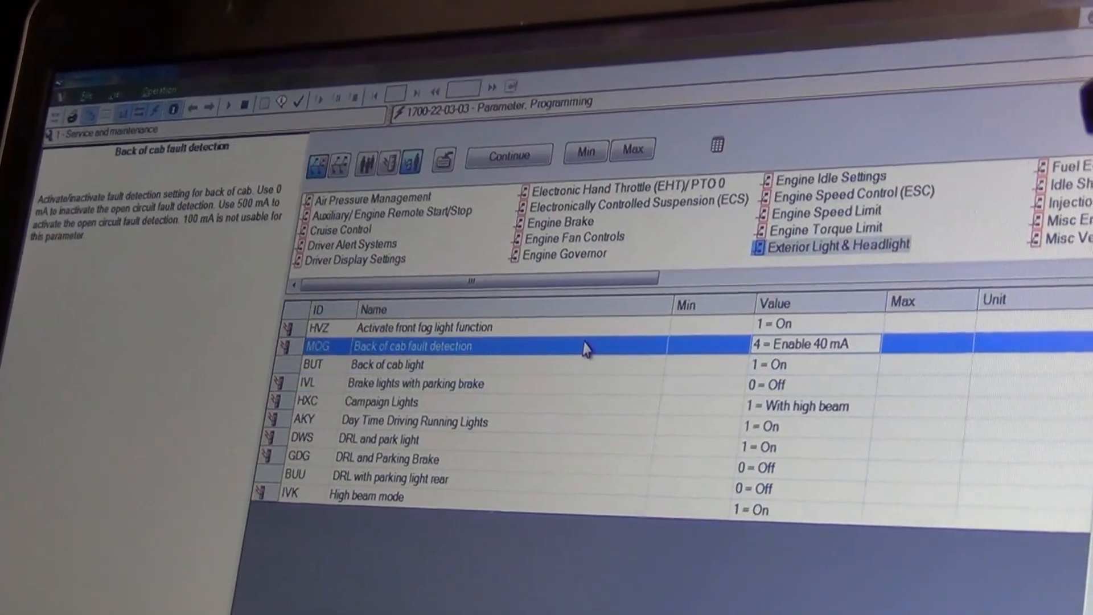
click(433, 327)
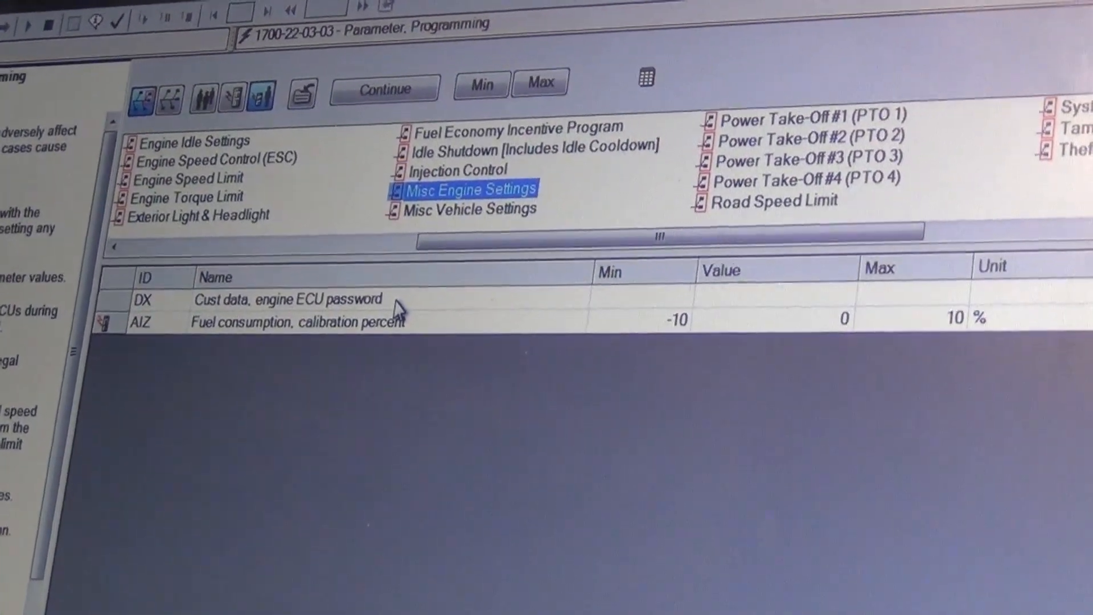
- Select the fuel consumption calibration parameter, then list Misc Vehicle Settings with 4 reverse gears
click(292, 321)
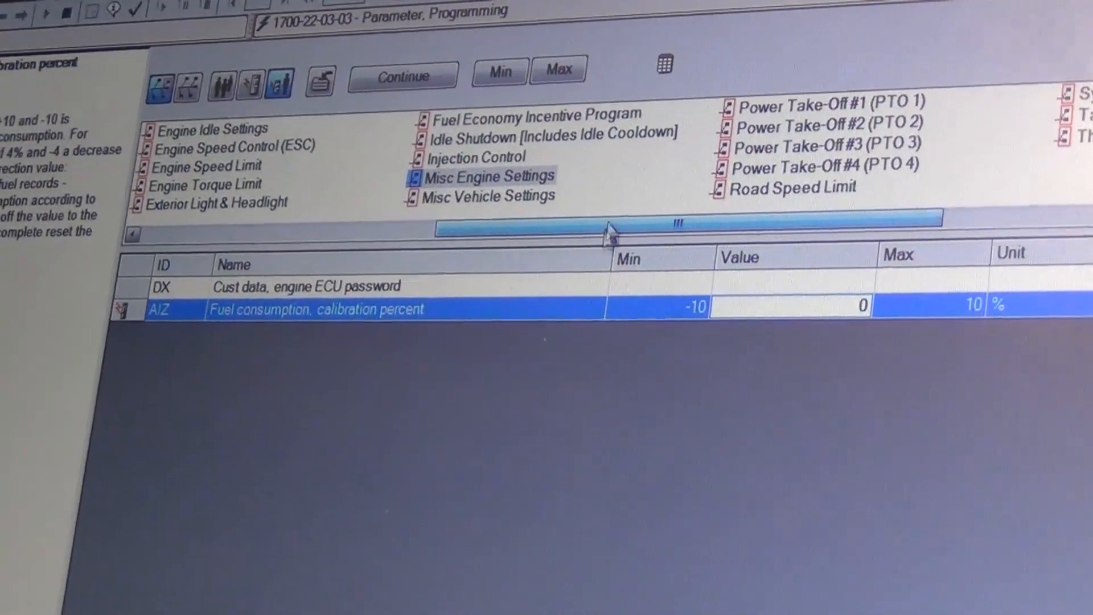
click(491, 196)
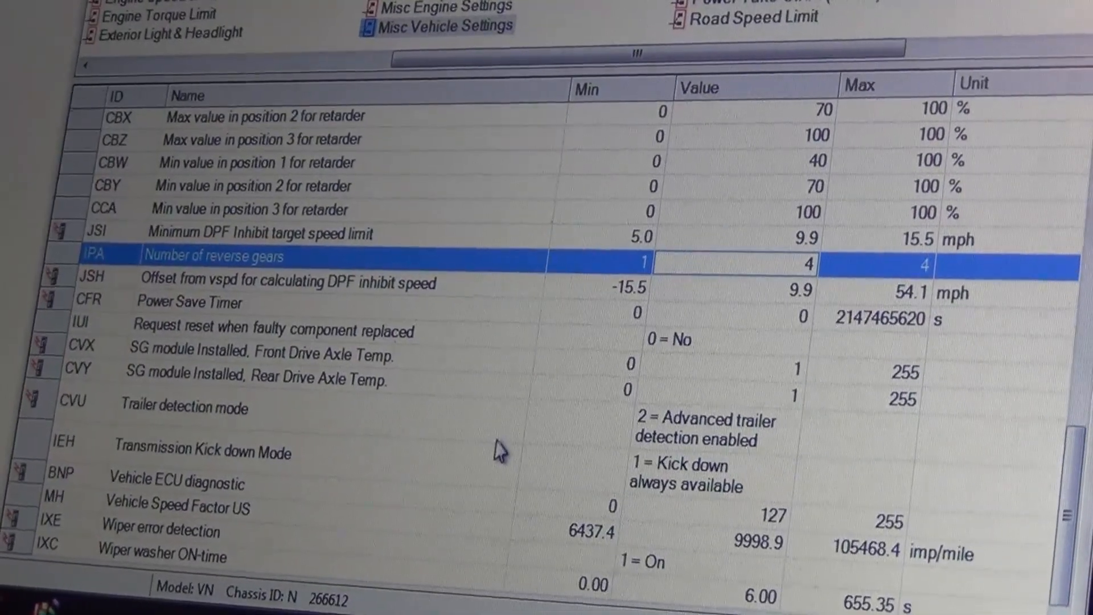
- Edit the number of reverse gears and move on to the Road Speed Limit parameters
click(210, 408)
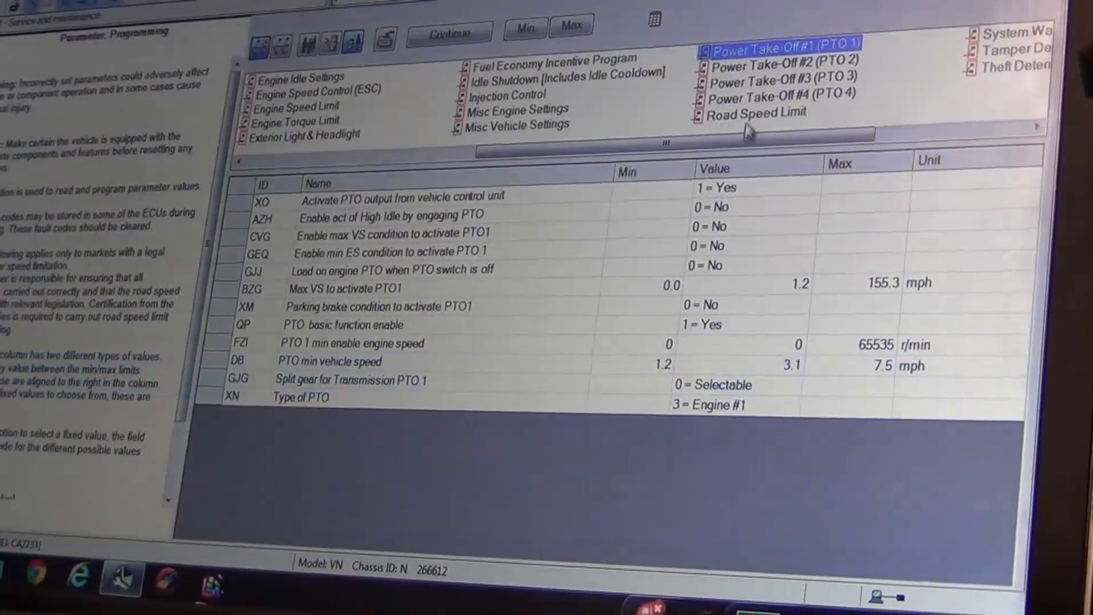
click(754, 113)
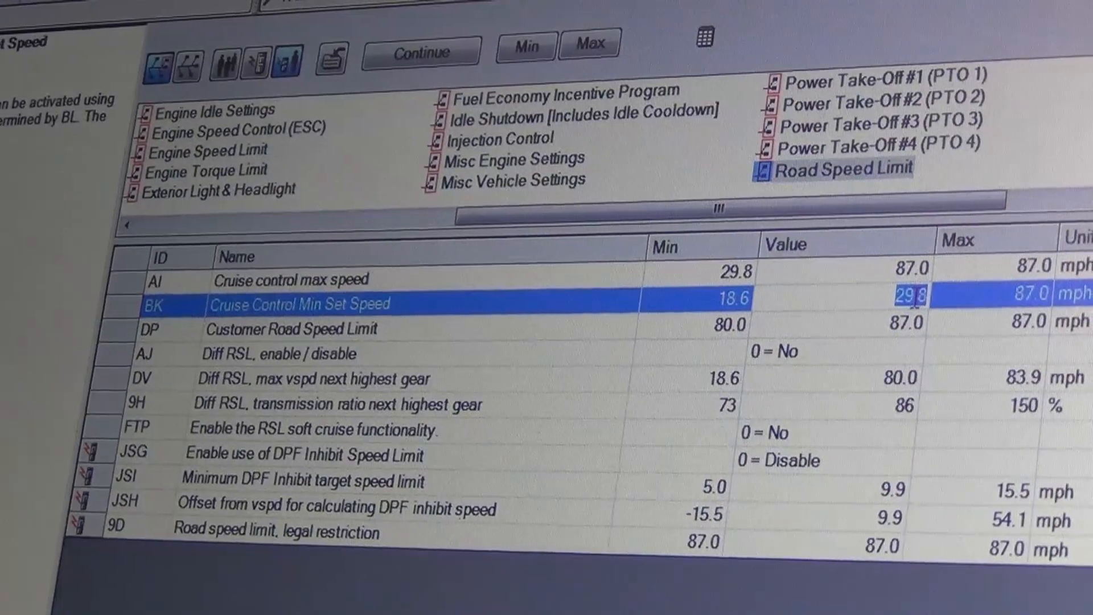
- Set Cruise Control Min Set Speed to 20 mph and list the System Warning parameters
text(20)
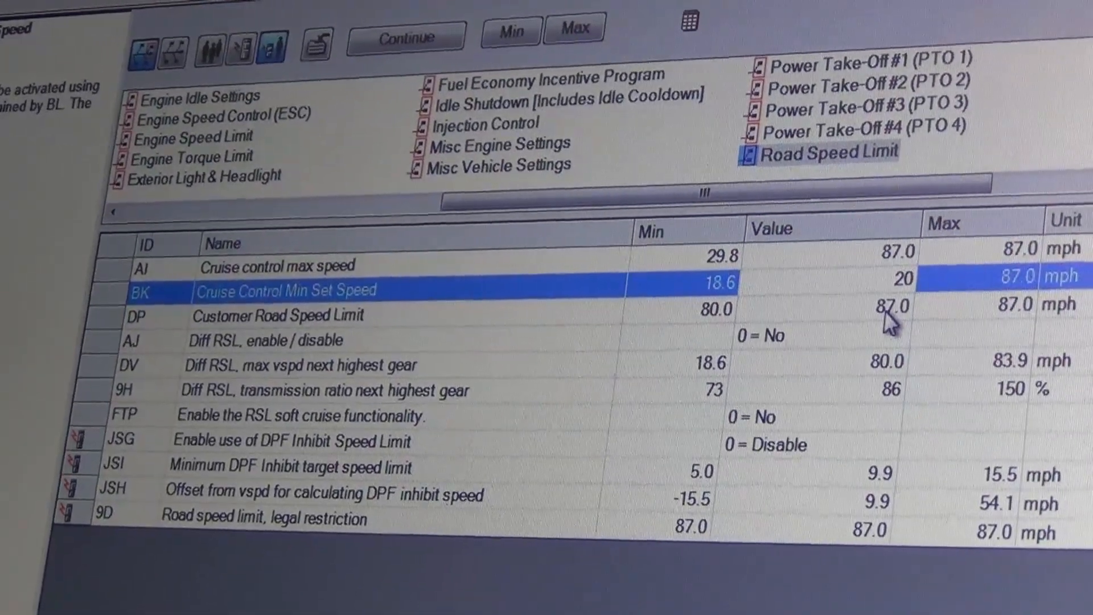
click(279, 313)
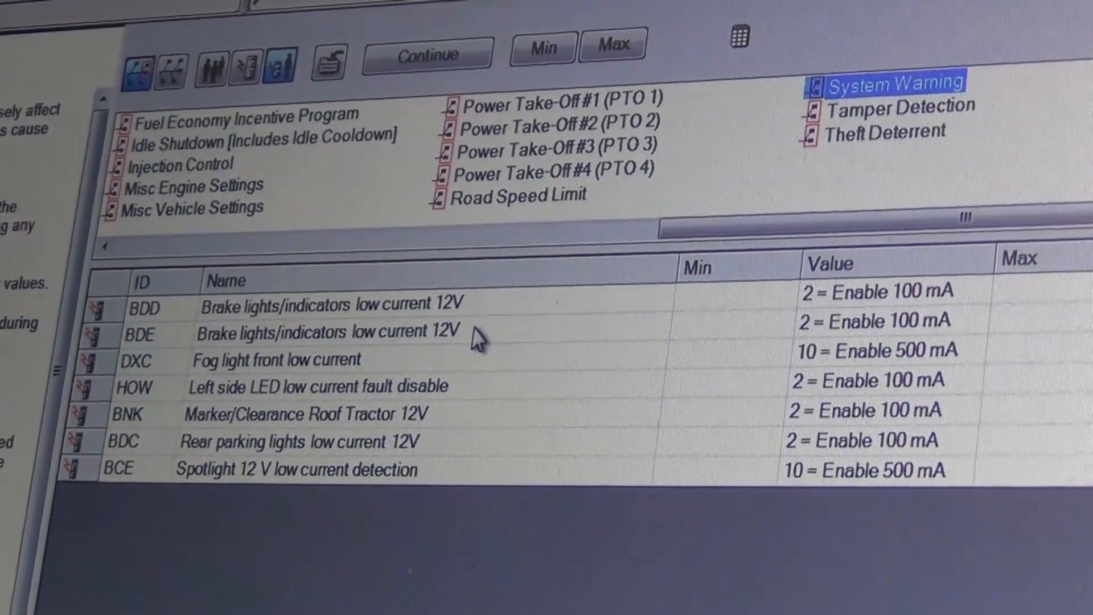
- Bring up the Parameters to be programmed summary of seven old and new values
click(279, 361)
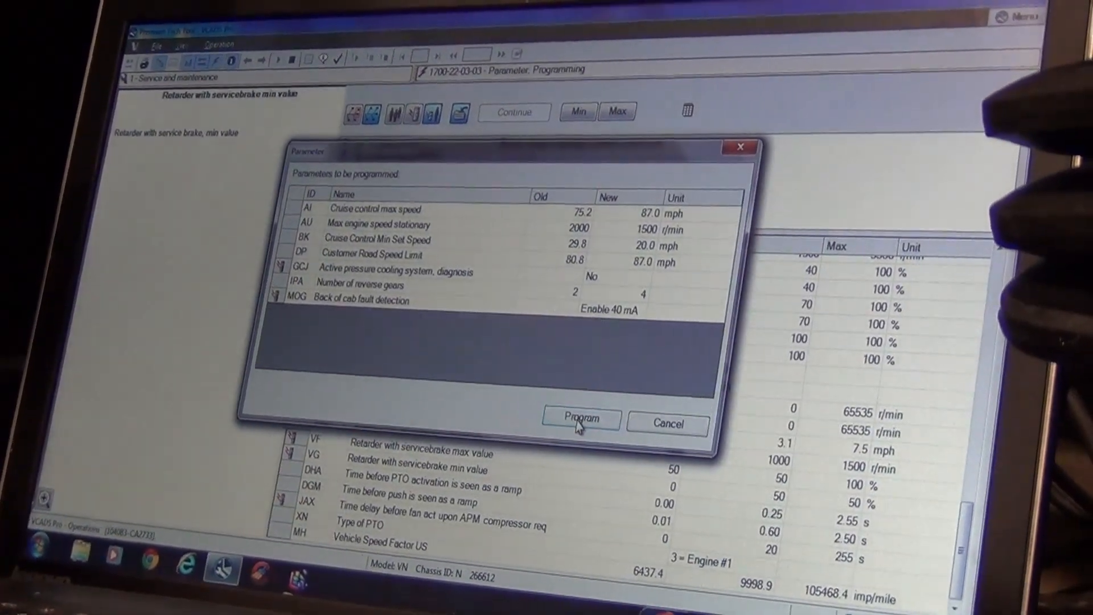
- Program the changed parameters into the ECU and proceed to the DTC list
click(581, 418)
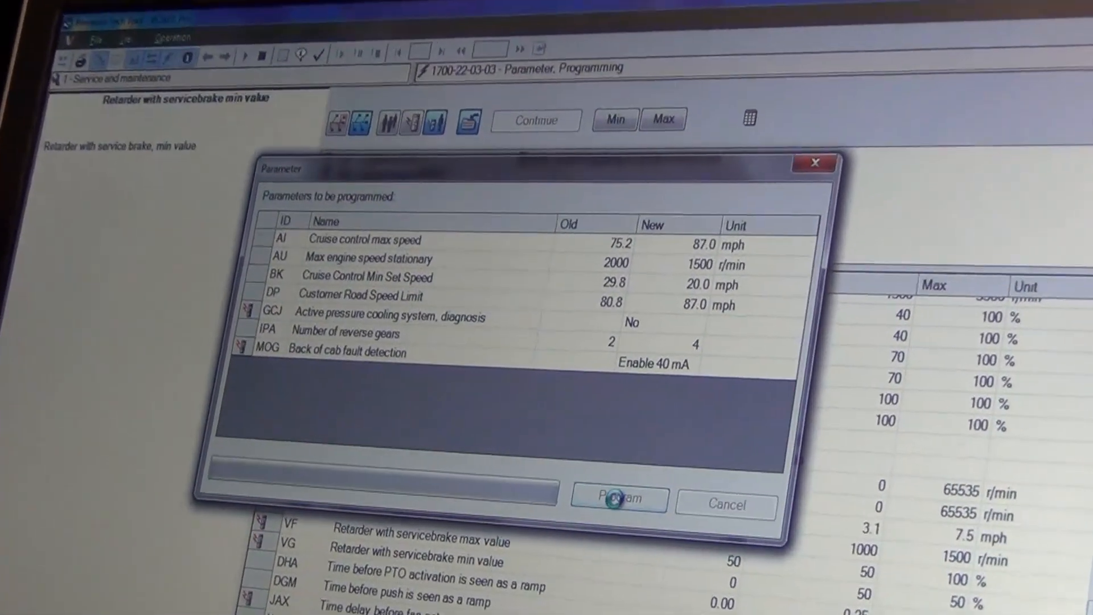
click(616, 498)
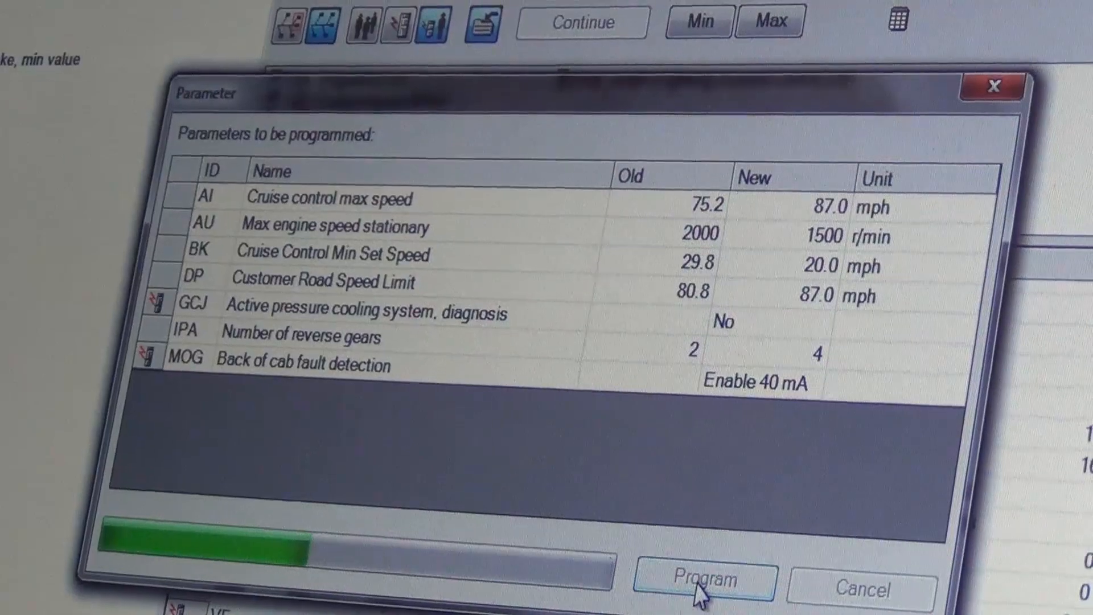
click(703, 579)
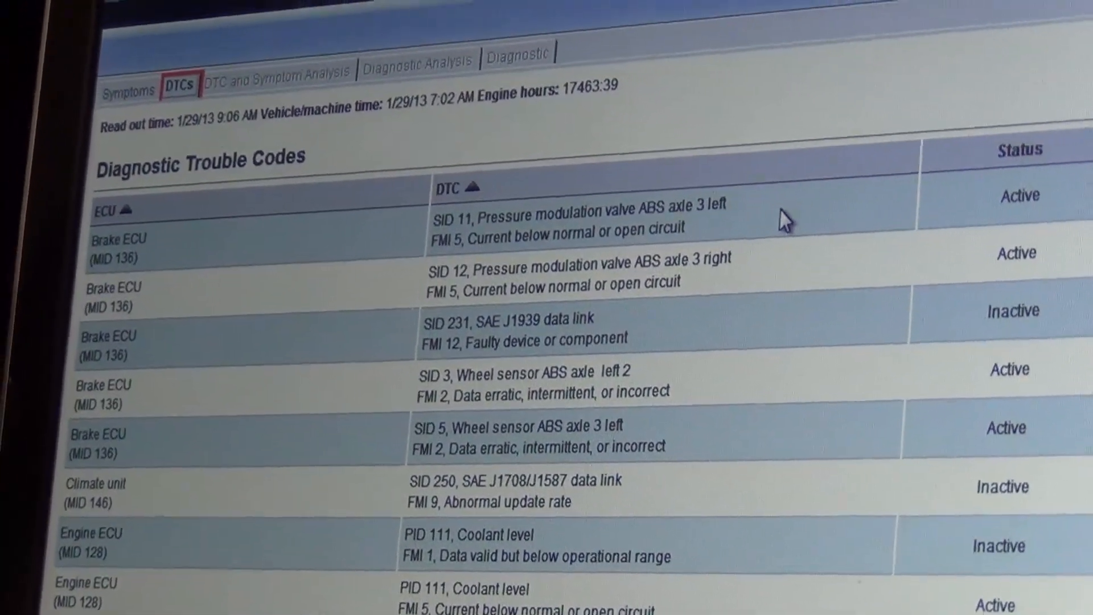
scroll(down, 3)
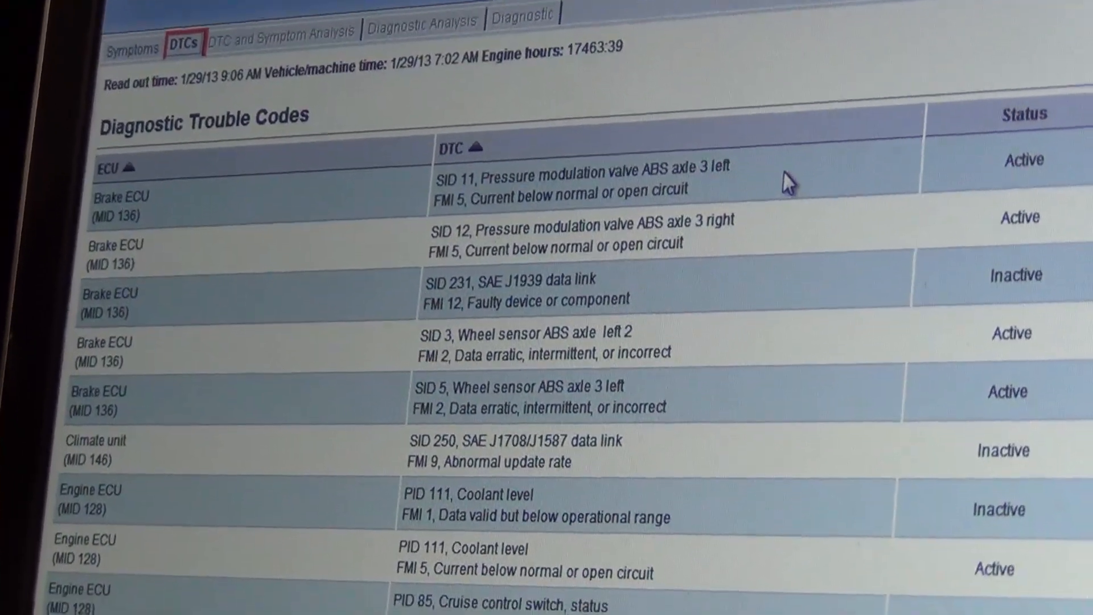
scroll(down, 3)
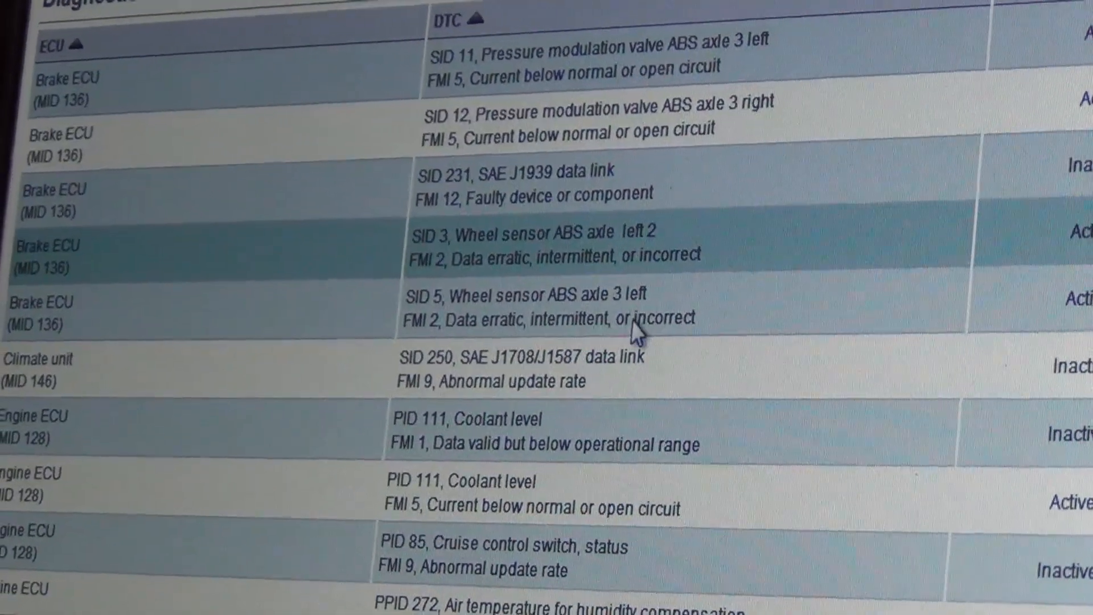
scroll(down, 3)
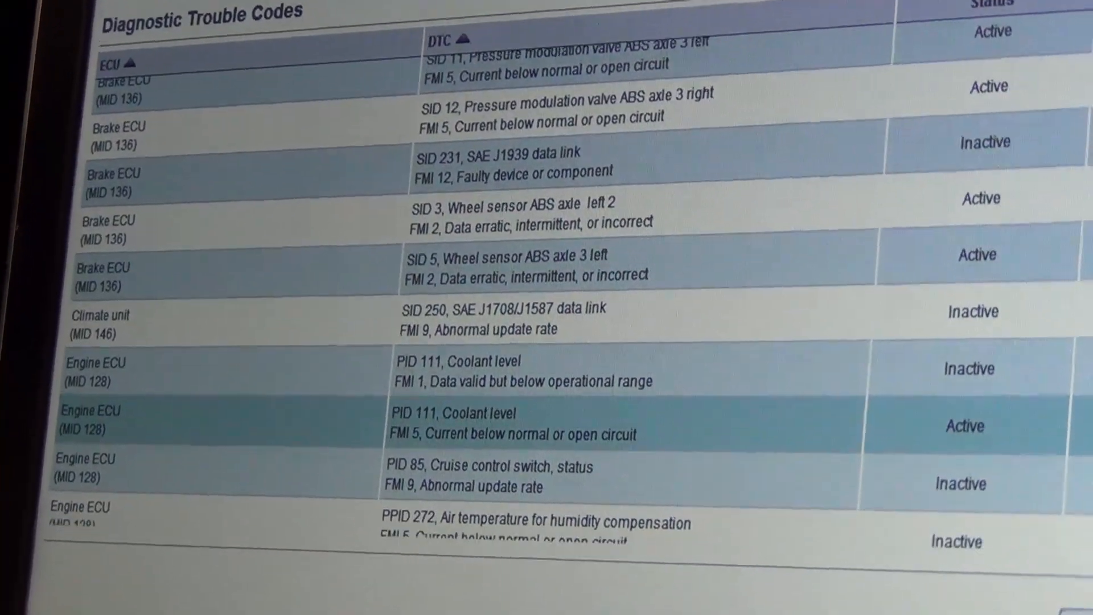
scroll(down, 3)
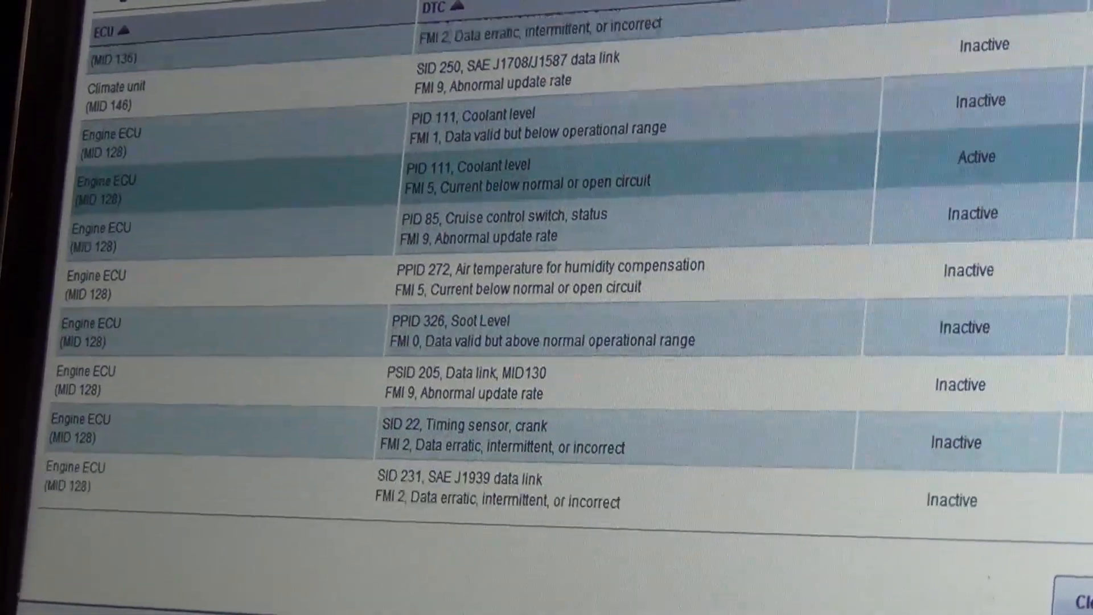
scroll(down, 3)
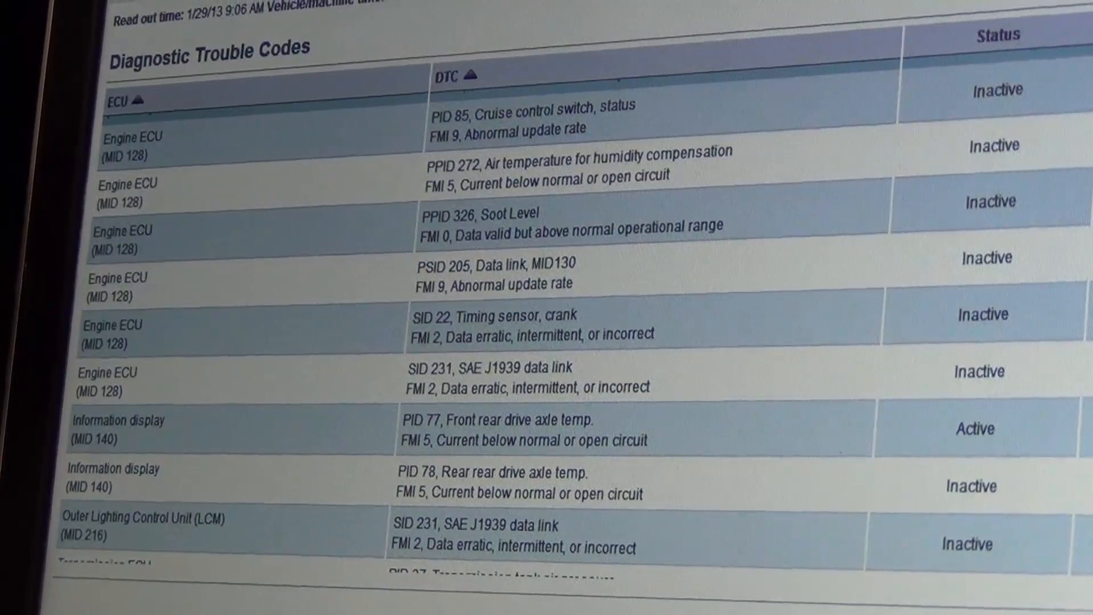
scroll(down, 3)
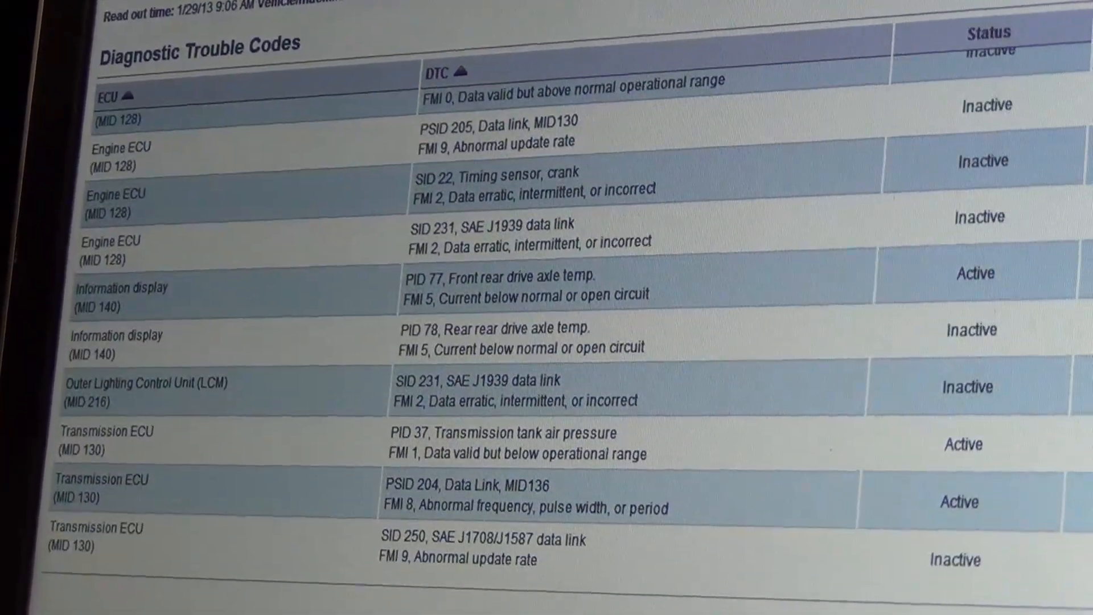
scroll(down, 3)
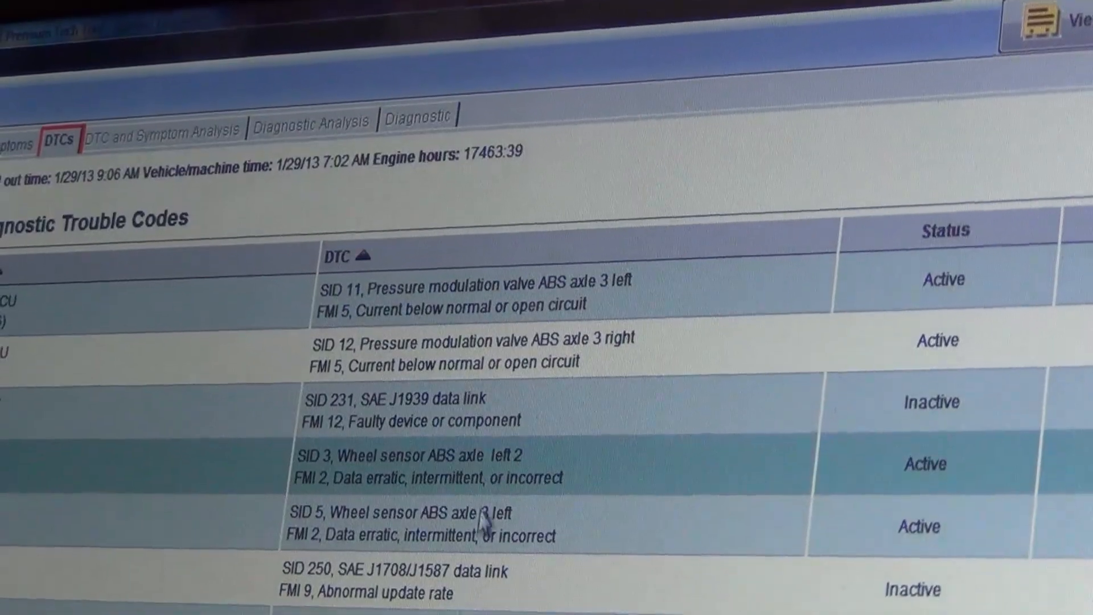
- Review the Guided Diagnostics Record and send it to the printer
scroll(down, 3)
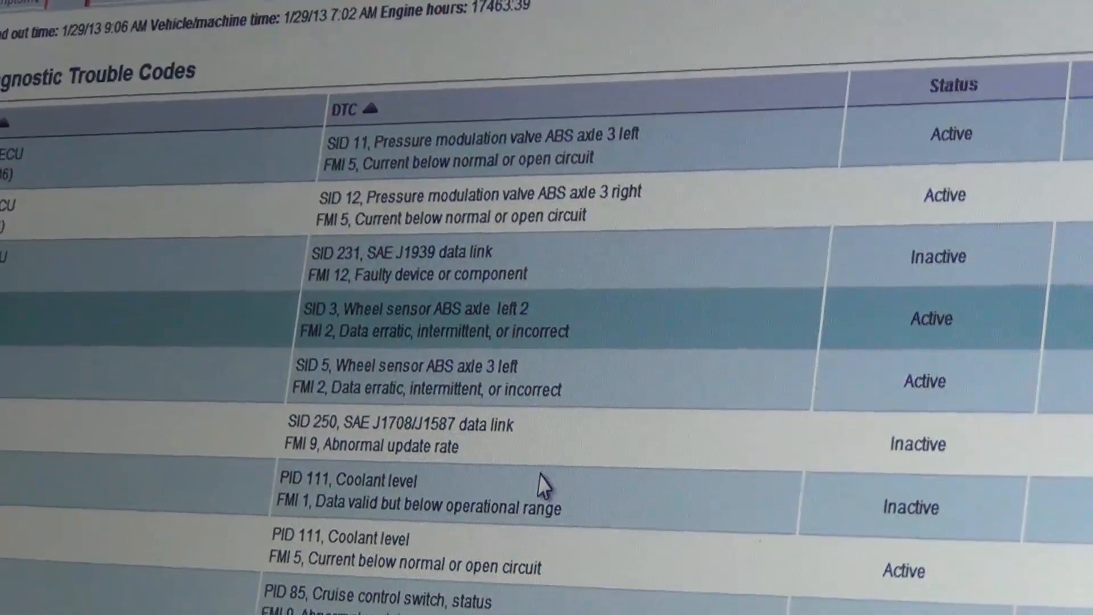
scroll(down, 3)
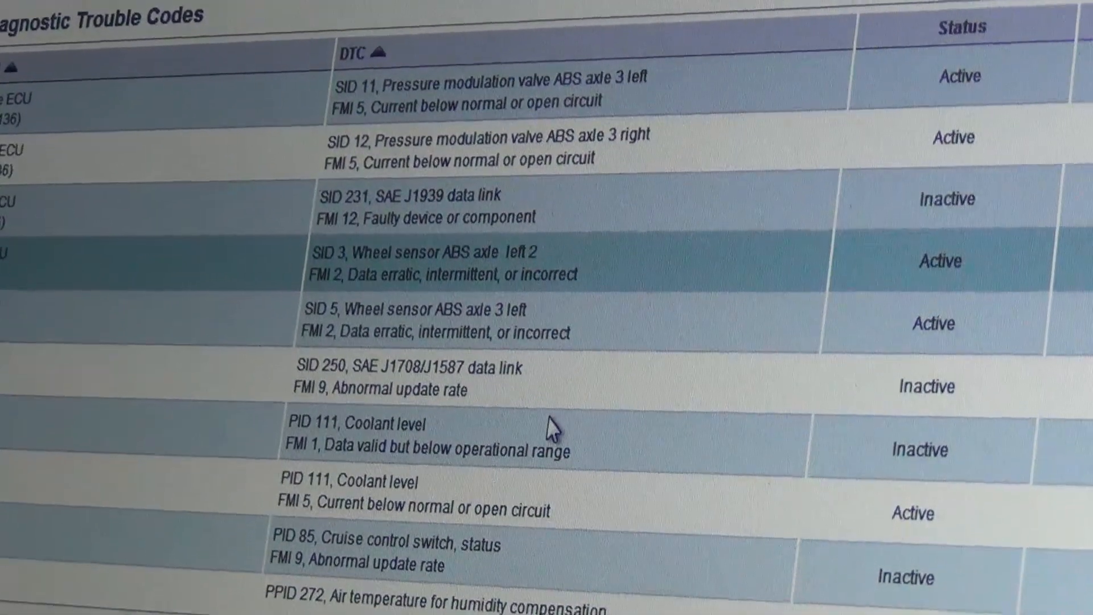
scroll(down, 3)
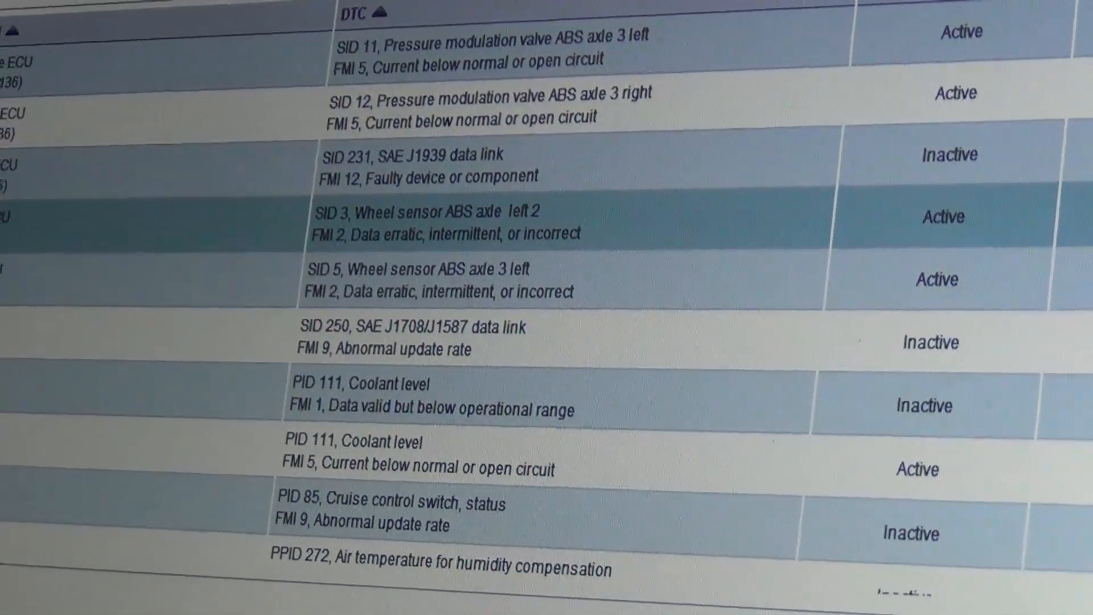
scroll(up, 3)
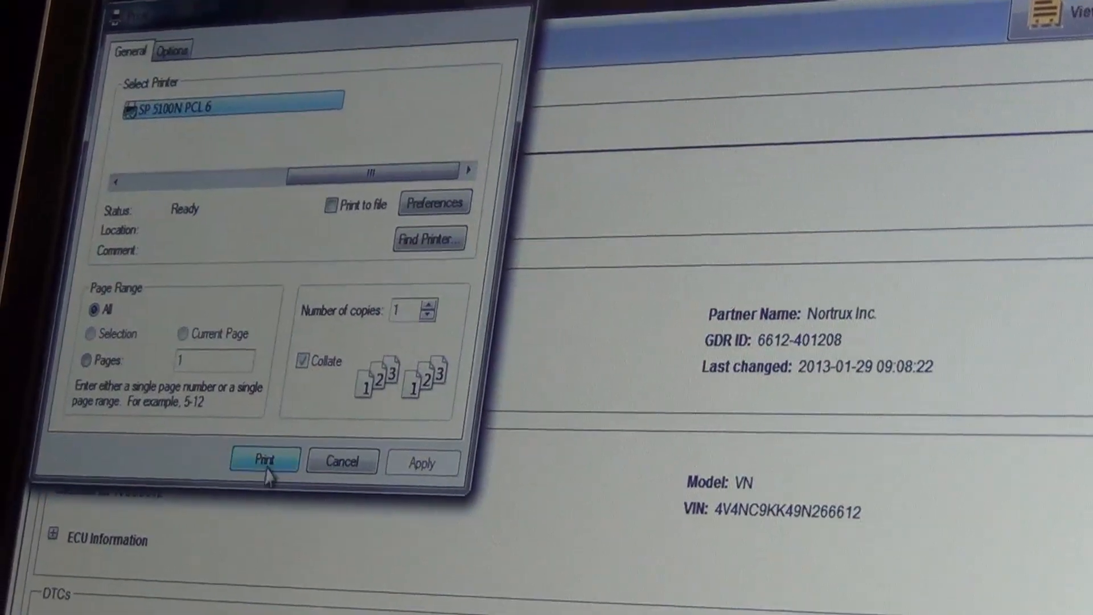
click(264, 461)
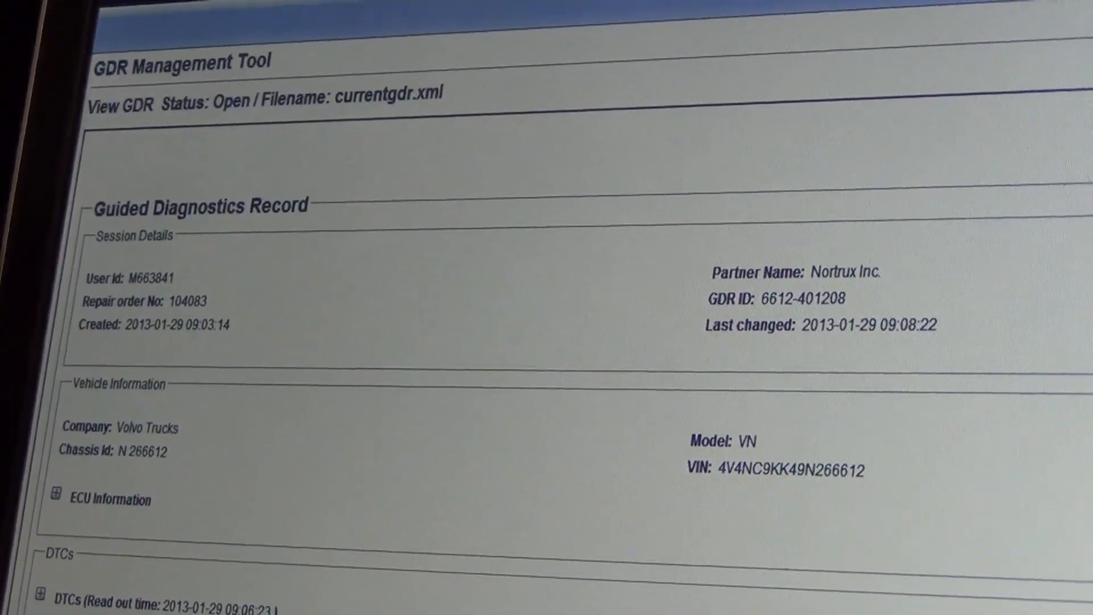